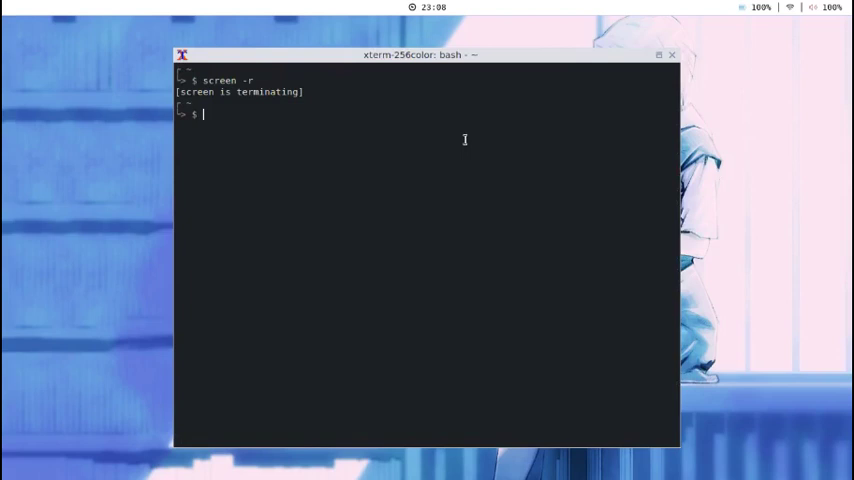
# Run mpv -vo caca $(cat copy) to play the YouTube link from 'copy' in text mode
pyautogui.write('mpv')
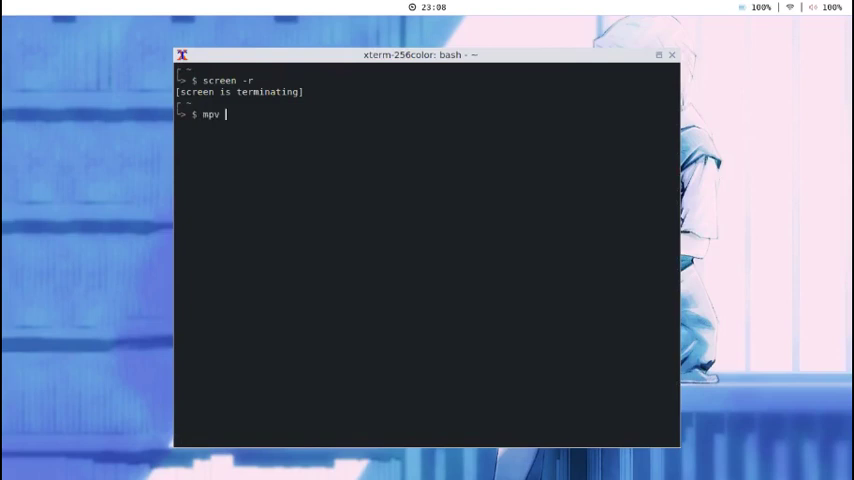
pyautogui.write('-vo')
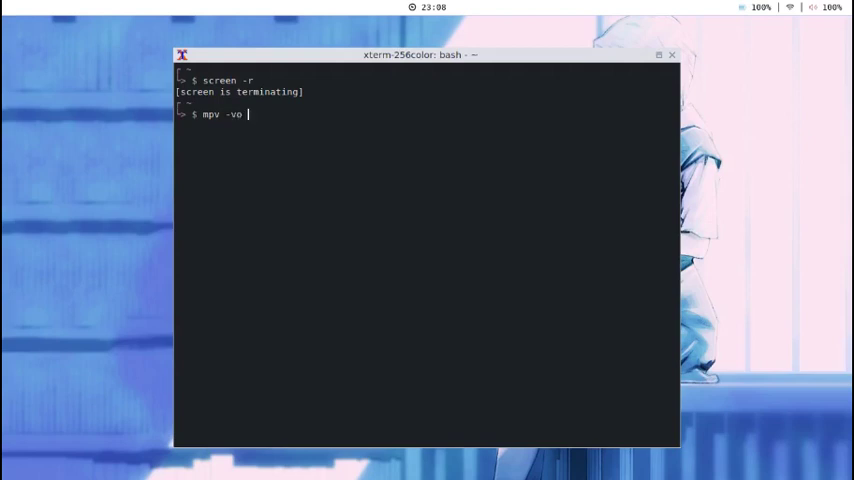
pyautogui.write('caca')
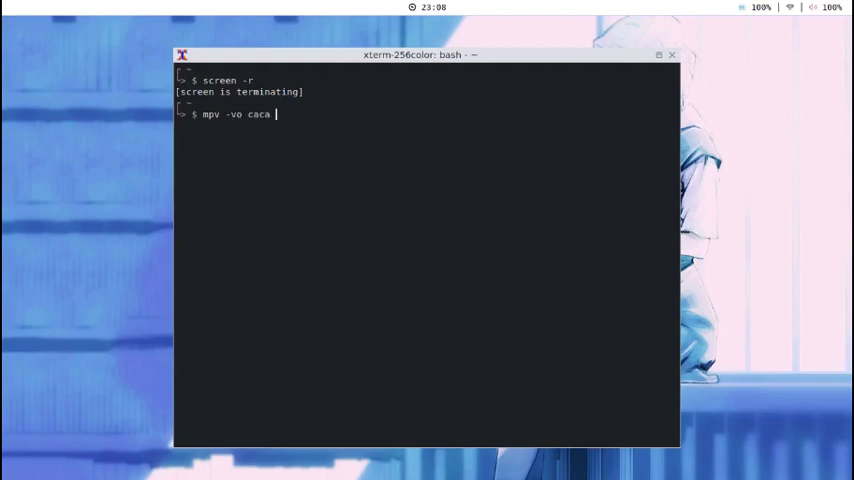
pyautogui.write('$(cat cop')
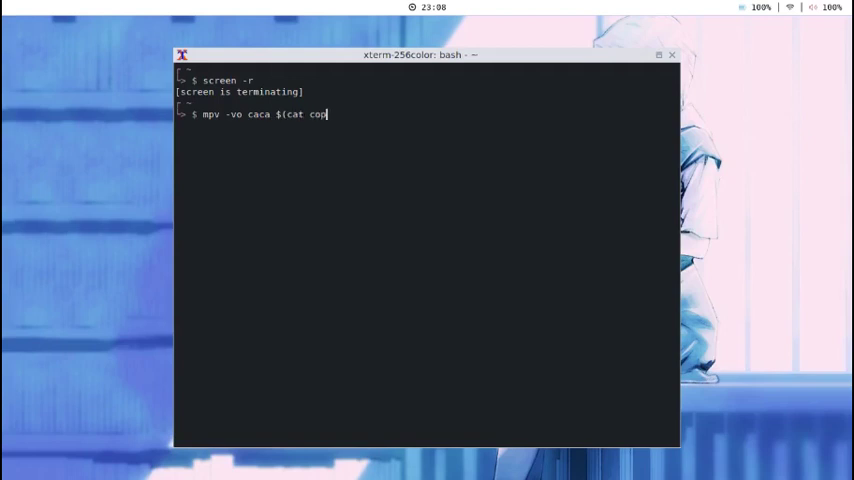
pyautogui.press('Return')
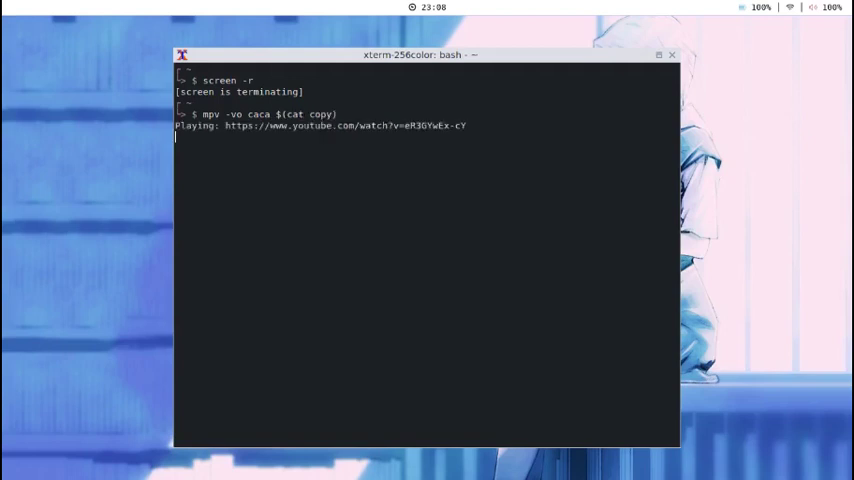